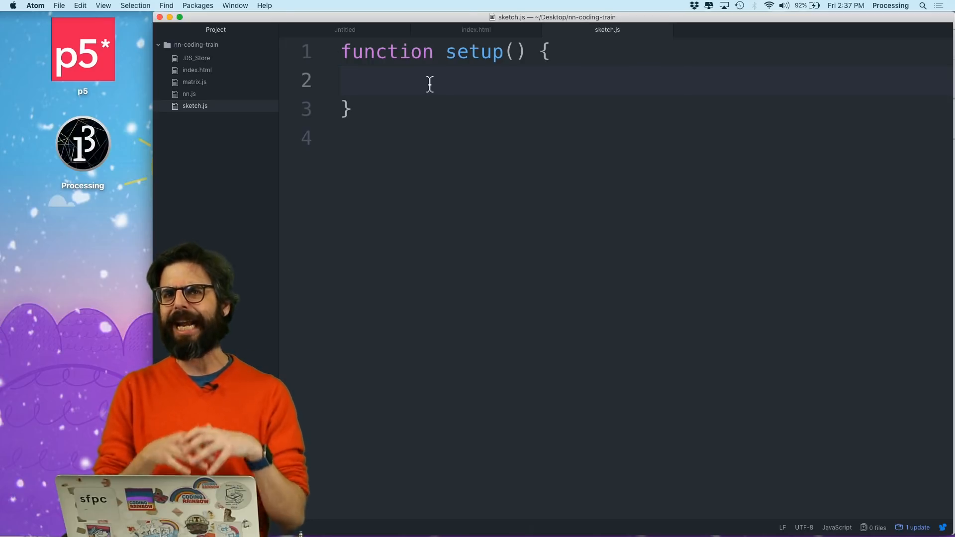
# - Look over the Matrix code in matrix.js from the project tree
pyautogui.click(194, 81)
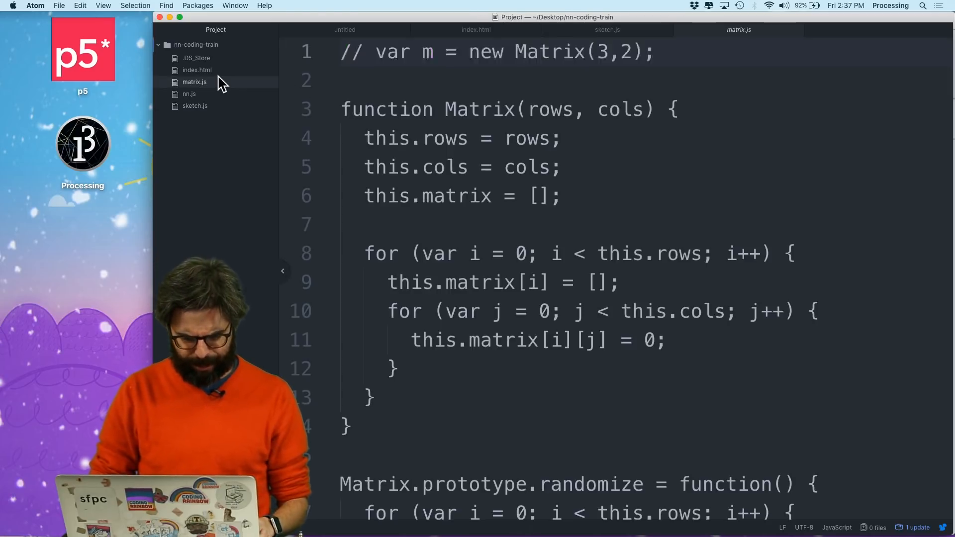
pyautogui.scroll(-3)
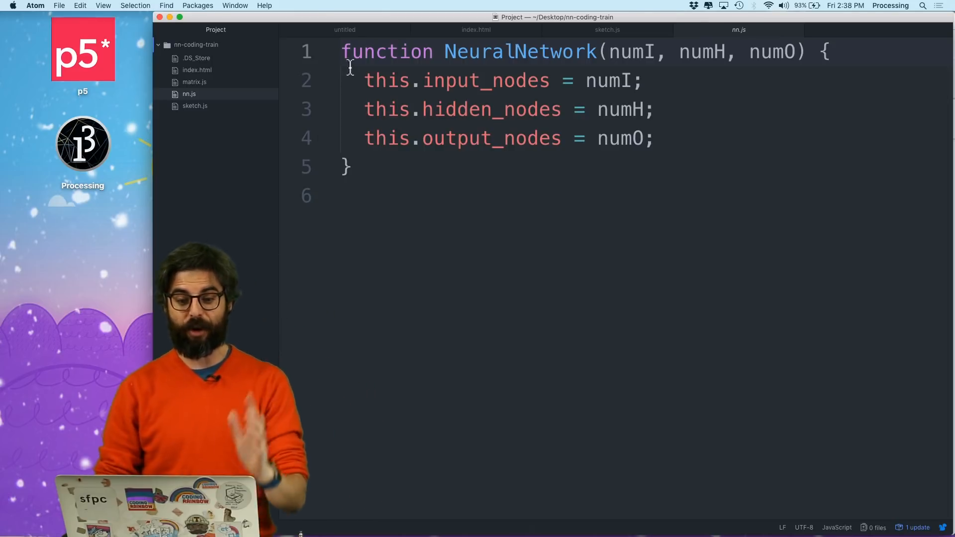
# - Declare 'class NeuralNetwork {' and rename its function to constructor
pyautogui.write('c')
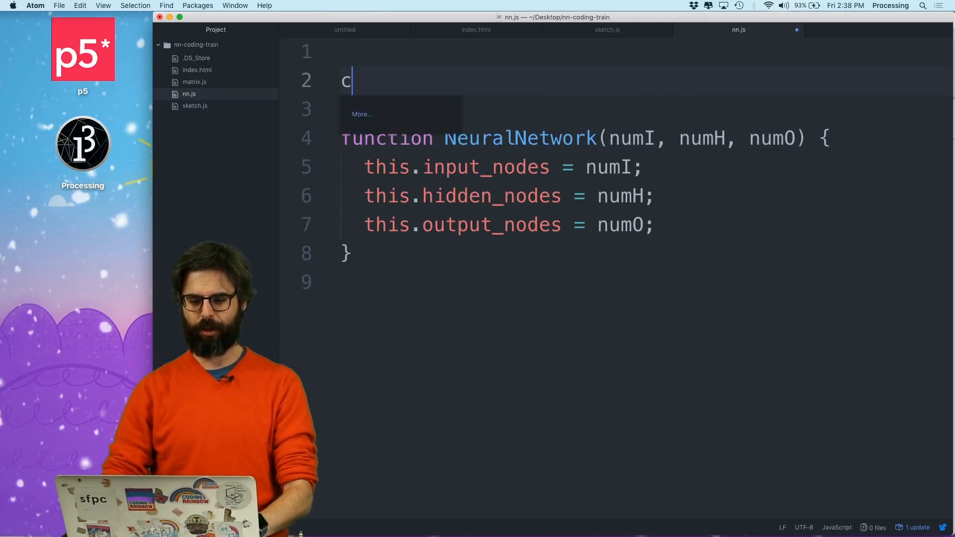
pyautogui.write('lass N')
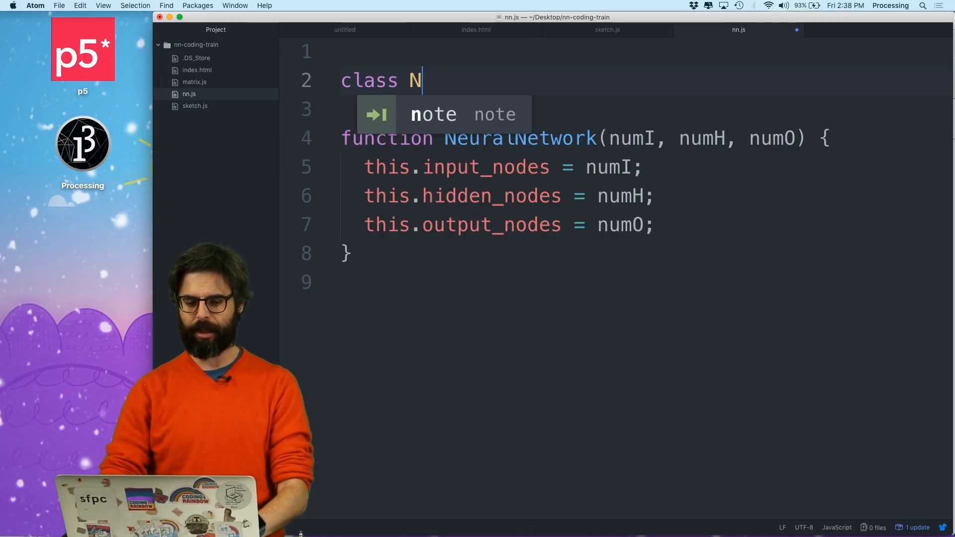
pyautogui.write('euralNetwork {')
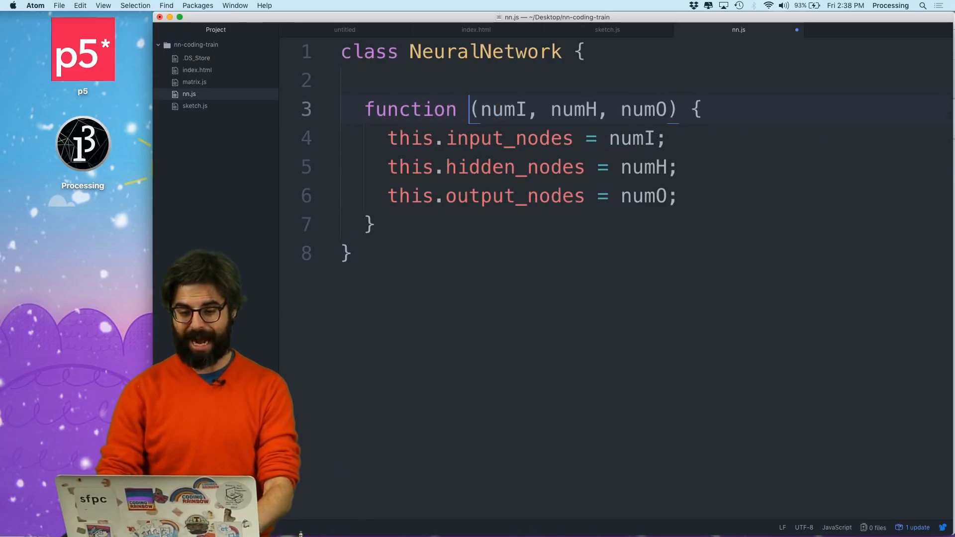
pyautogui.write('constru')
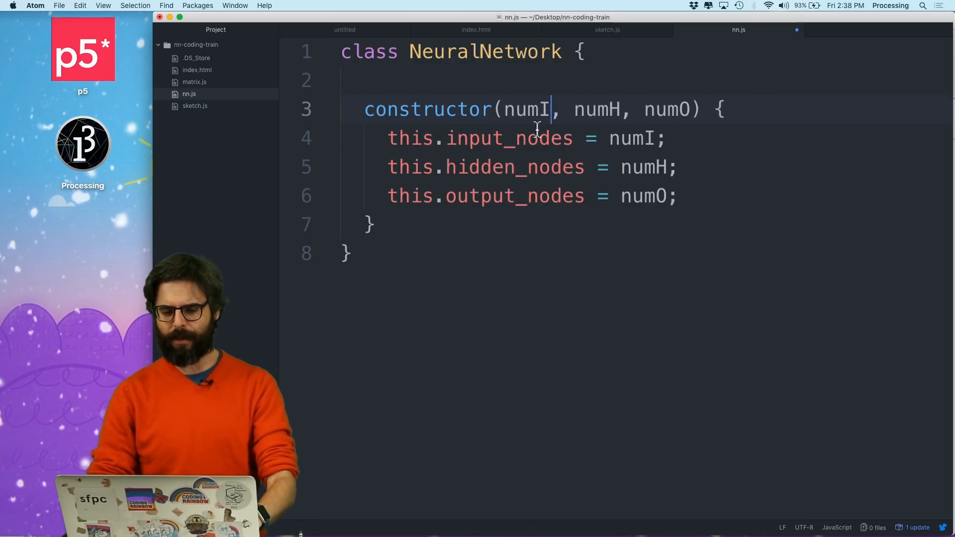
# - Rename the constructor parameters and assignments to input_nodes, hidden_nodes and output_nodes
pyautogui.write('input_nodes')
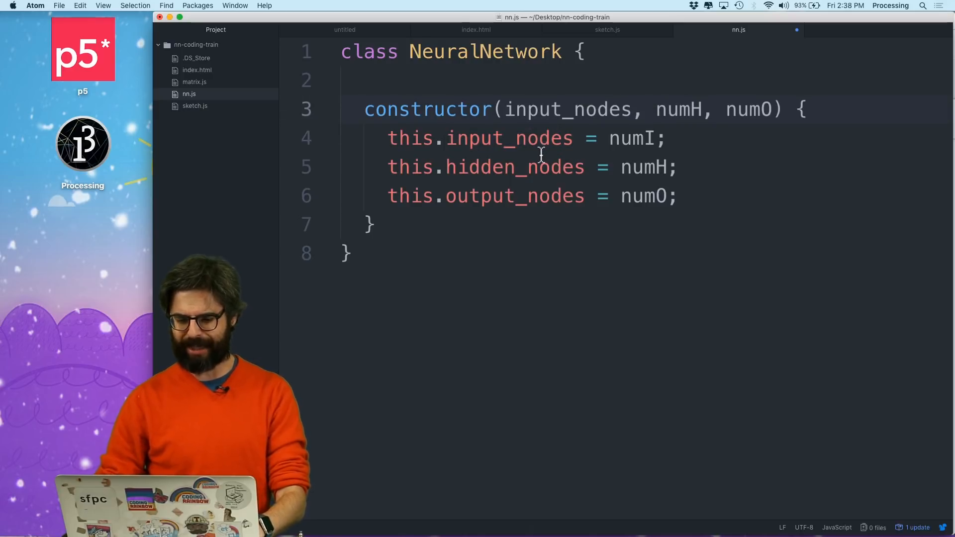
pyautogui.write('hidden_nodes')
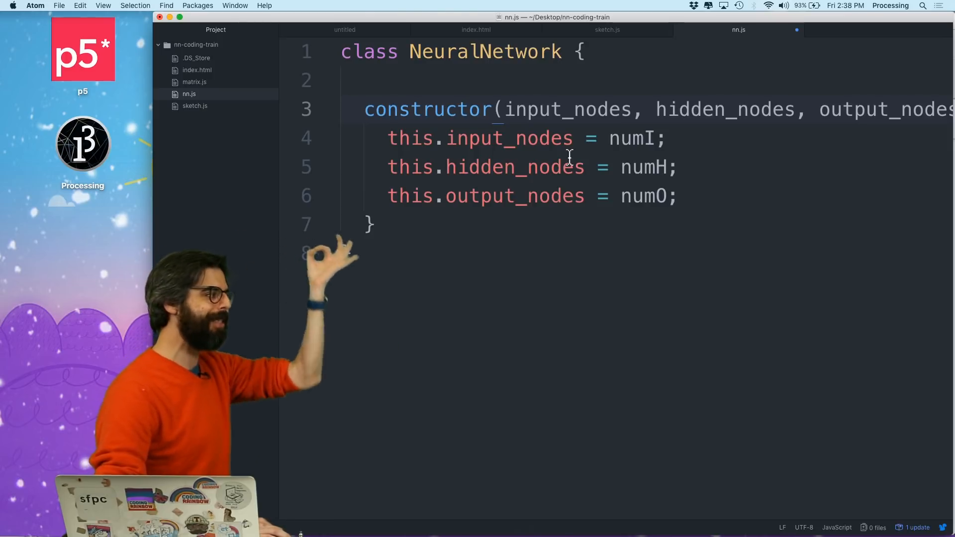
pyautogui.doubleClick(568, 110)
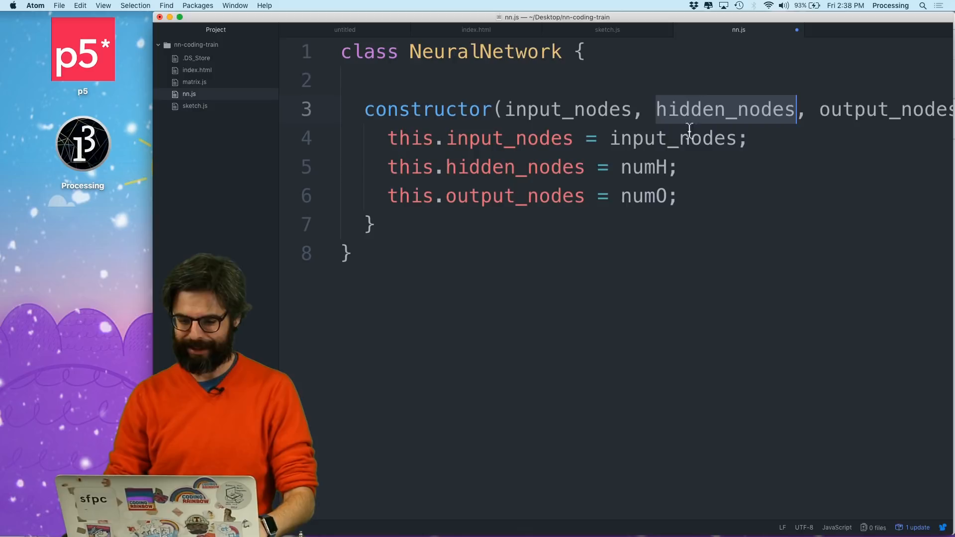
pyautogui.write('hidden_nodes')
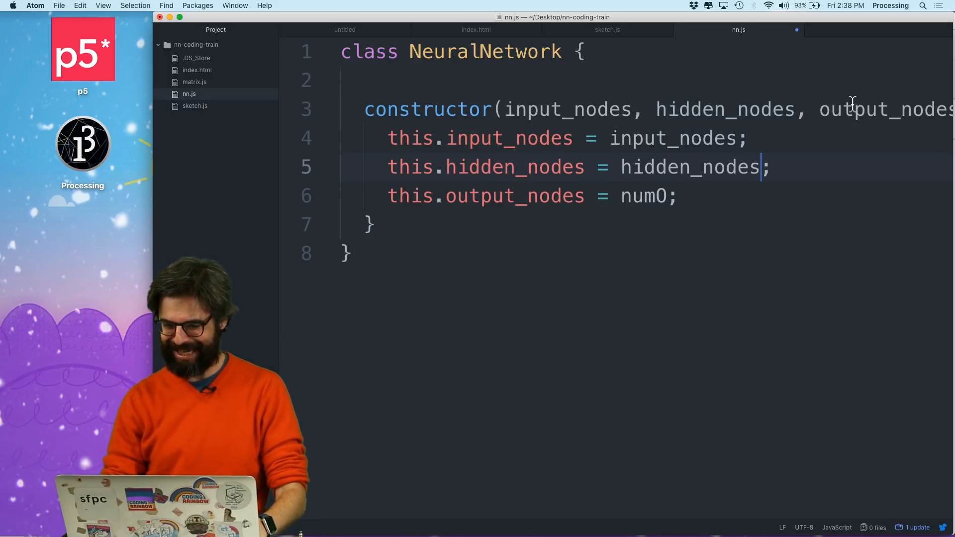
pyautogui.write('output_nodes')
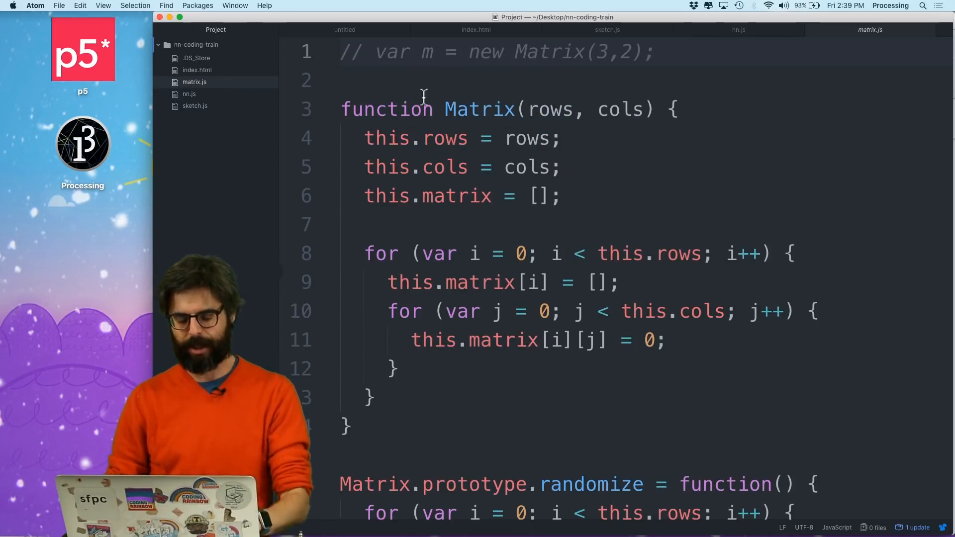
# - Replace 'function' with a 'class Matrix {' declaration in matrix.js
pyautogui.doubleClick(386, 110)
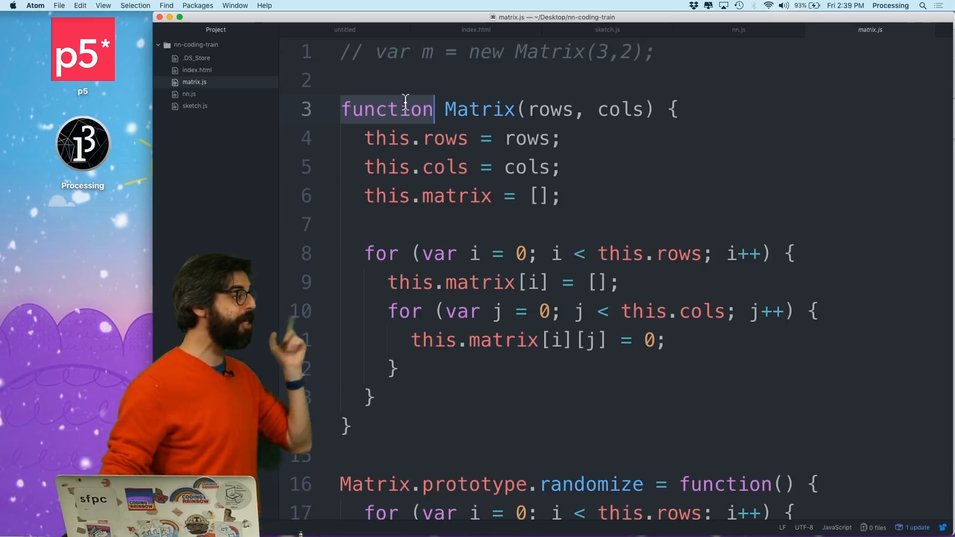
pyautogui.write('class')
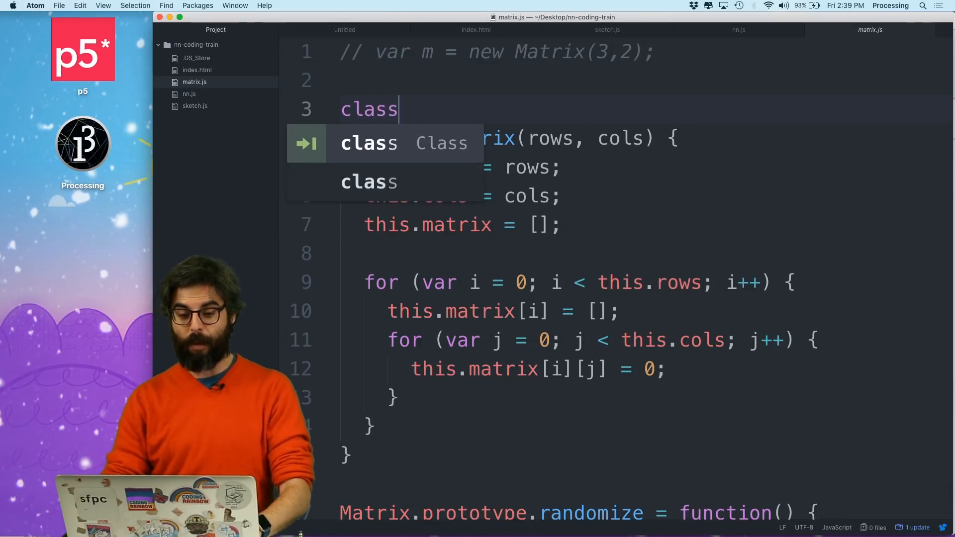
pyautogui.write('Matrix')
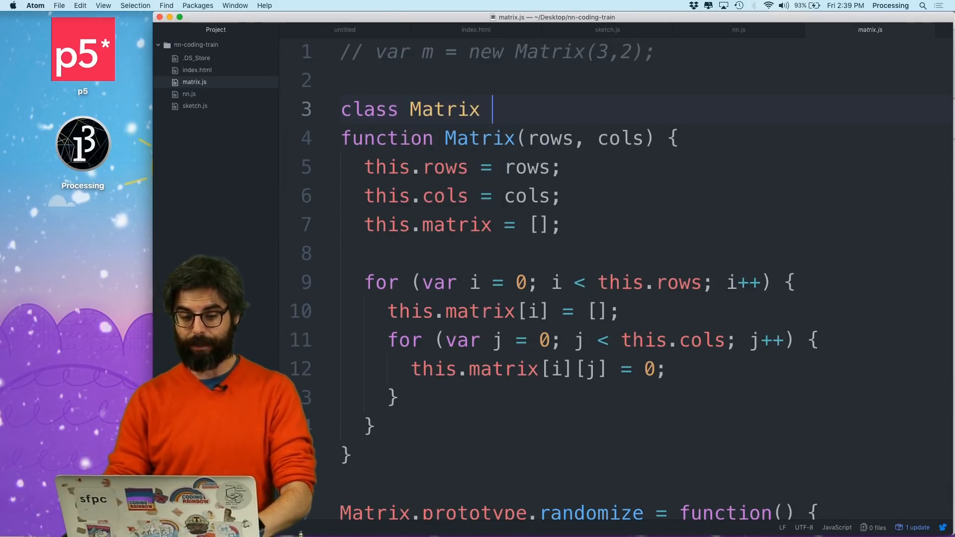
pyautogui.scroll(-3)
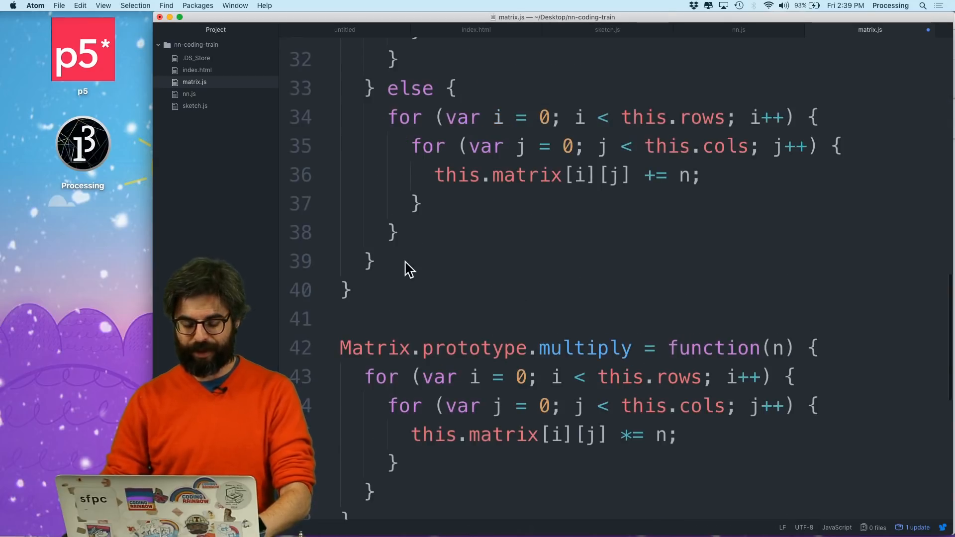
pyautogui.scroll(-3)
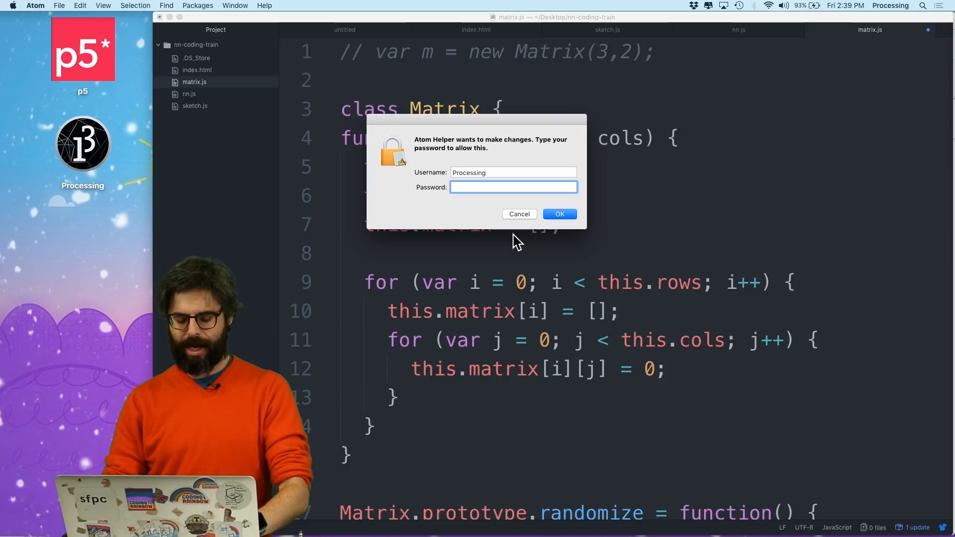
# - Enter the password and approve the Atom Helper permission request
pyautogui.write('password')
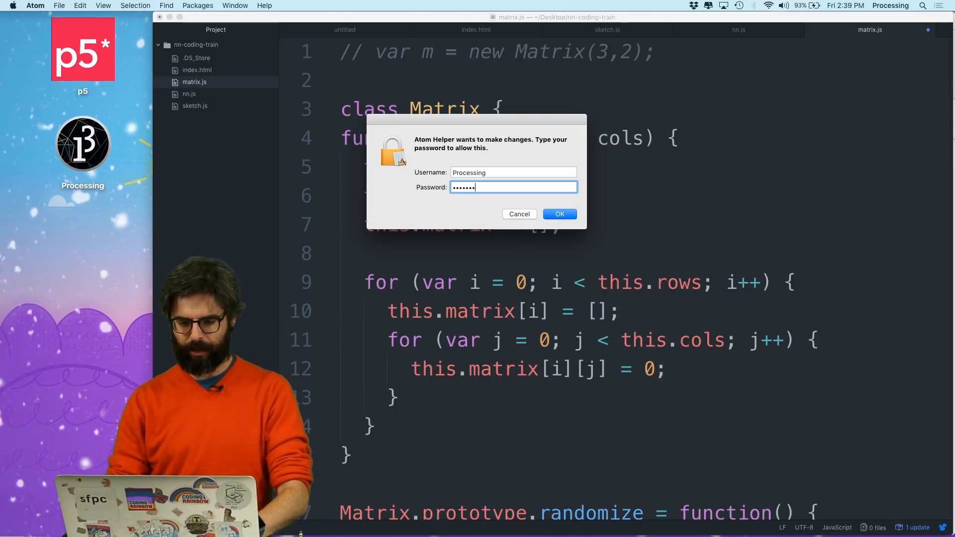
pyautogui.click(558, 214)
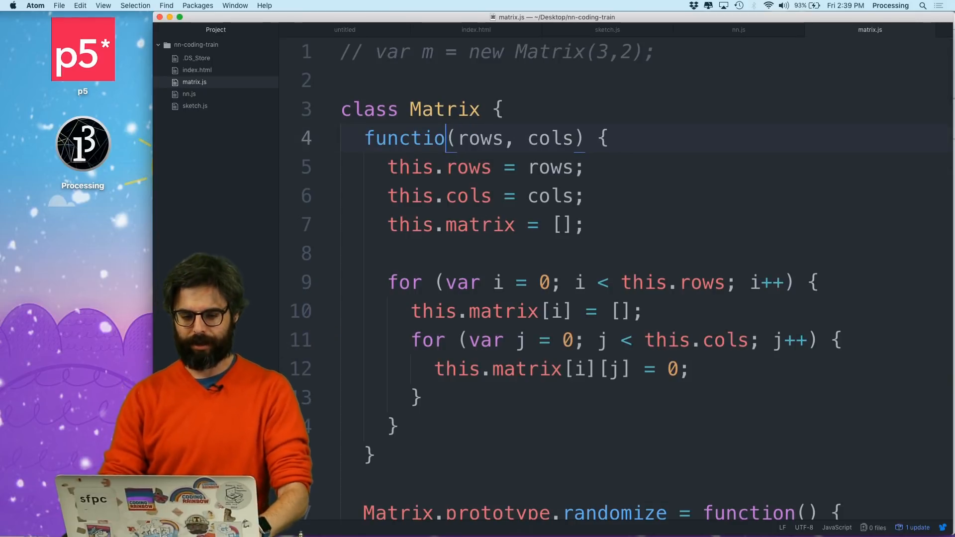
# - Rewrite Matrix with a constructor plus randomize() and add(n) class methods
pyautogui.write('construct')
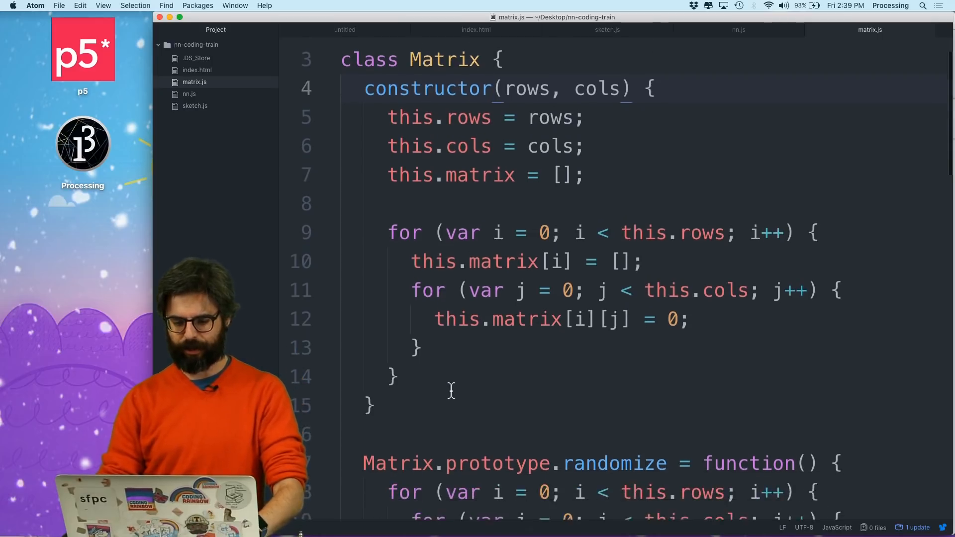
pyautogui.scroll(-3)
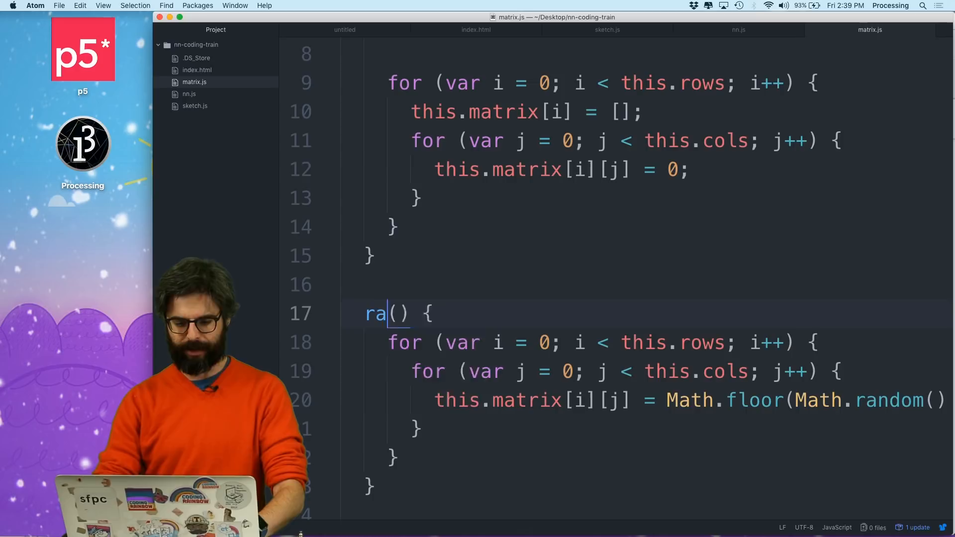
pyautogui.write('ndomize')
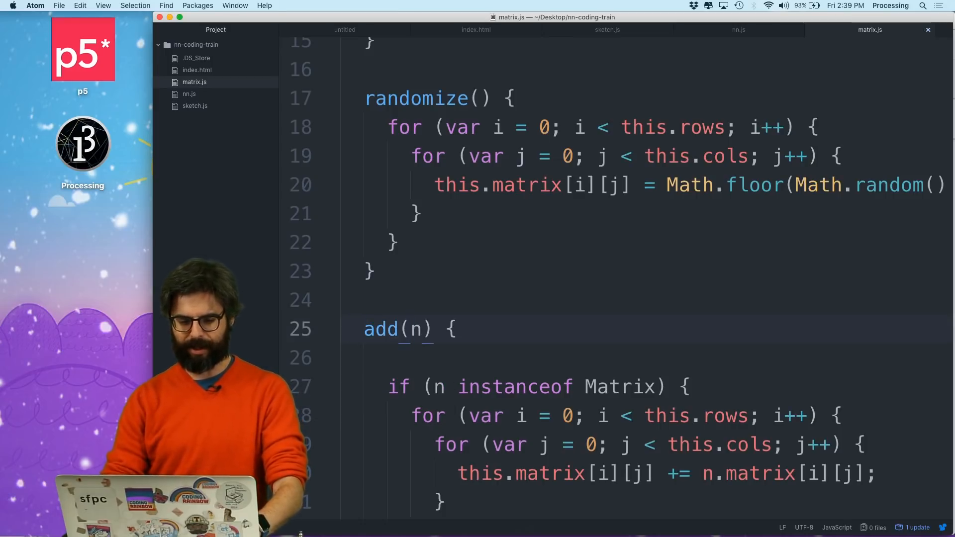
pyautogui.scroll(-3)
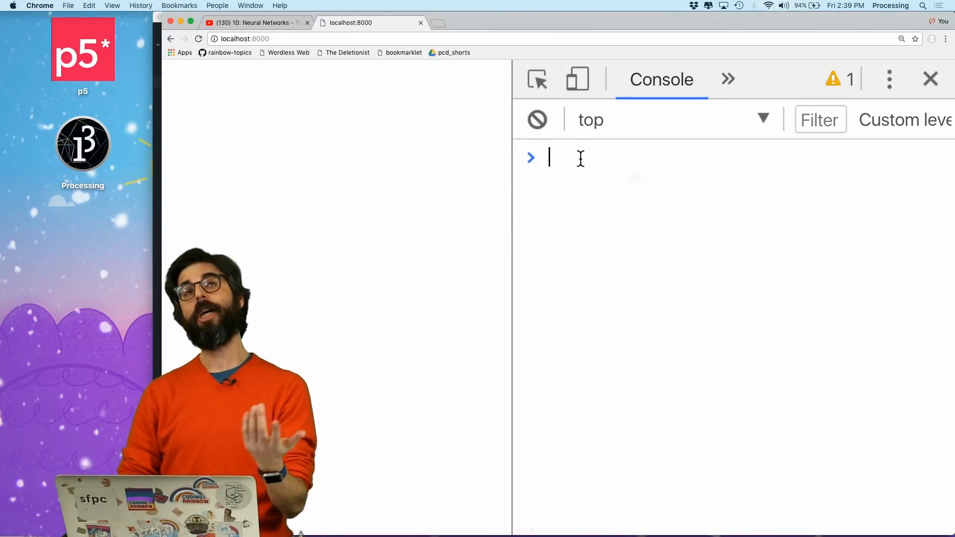
# - Create let m = new Matrix(3,3) and print it with console.table(m.matrix)
pyautogui.write('let m')
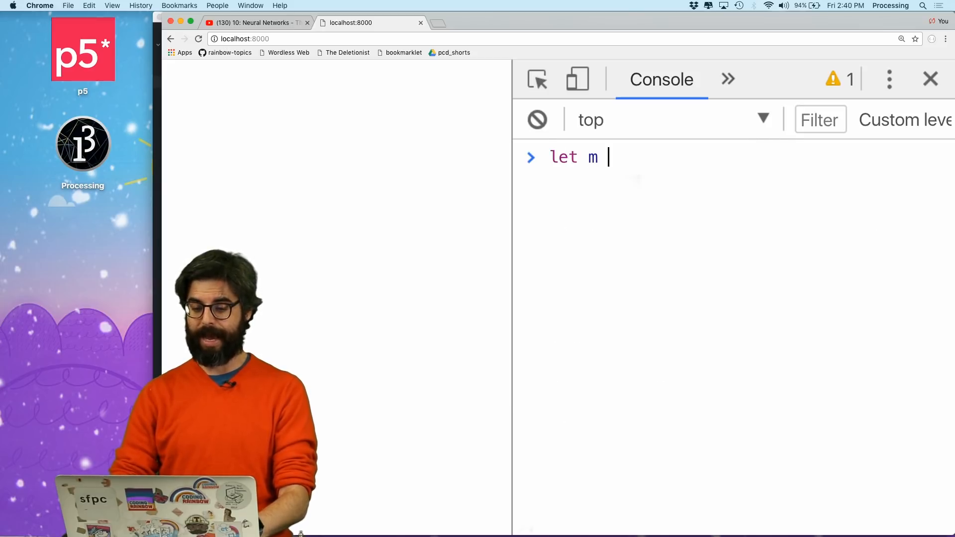
pyautogui.write('= new Matrix(3,')
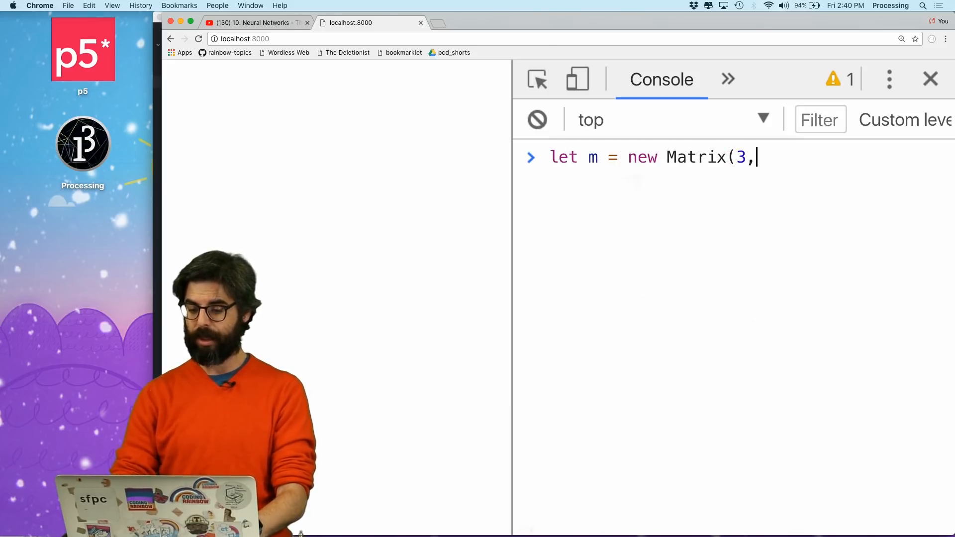
pyautogui.press('Enter')
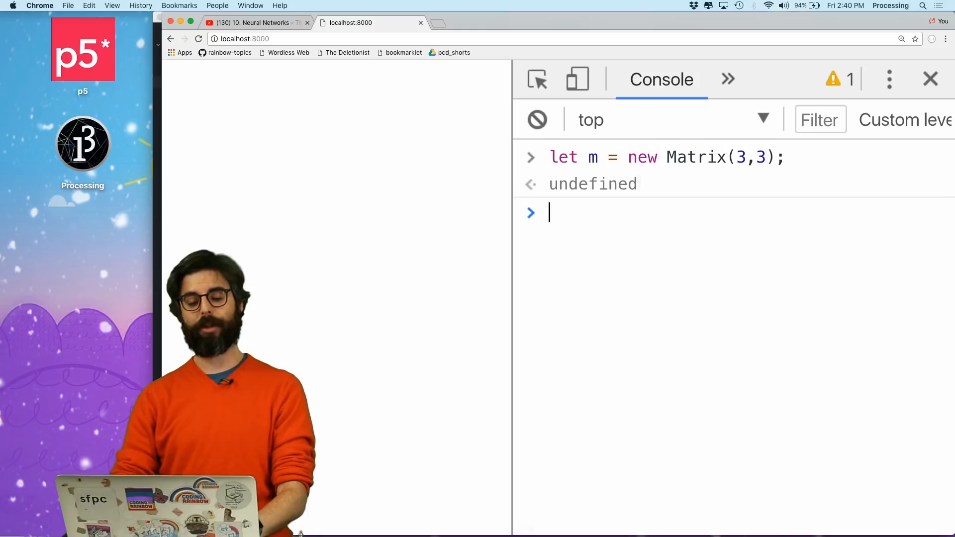
pyautogui.write('console.table(m.matrix);')
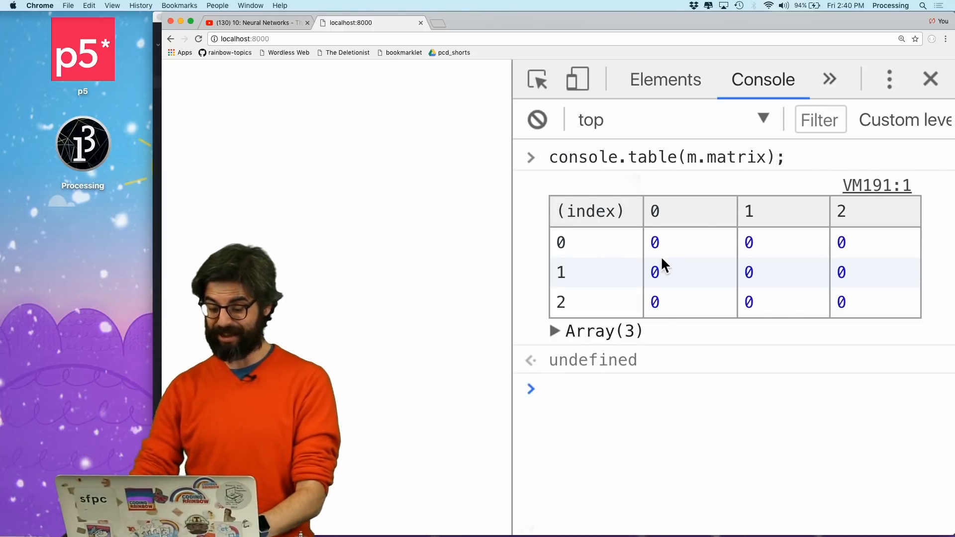
# - Run m.add(5) and m.randomize(), table the results, then clear the console
pyautogui.write('m.add(5);')
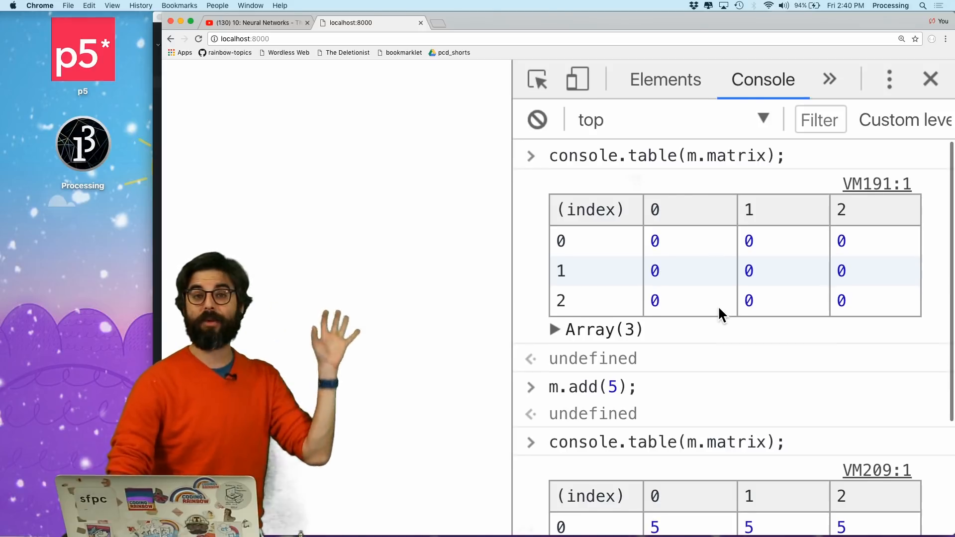
pyautogui.scroll(-3)
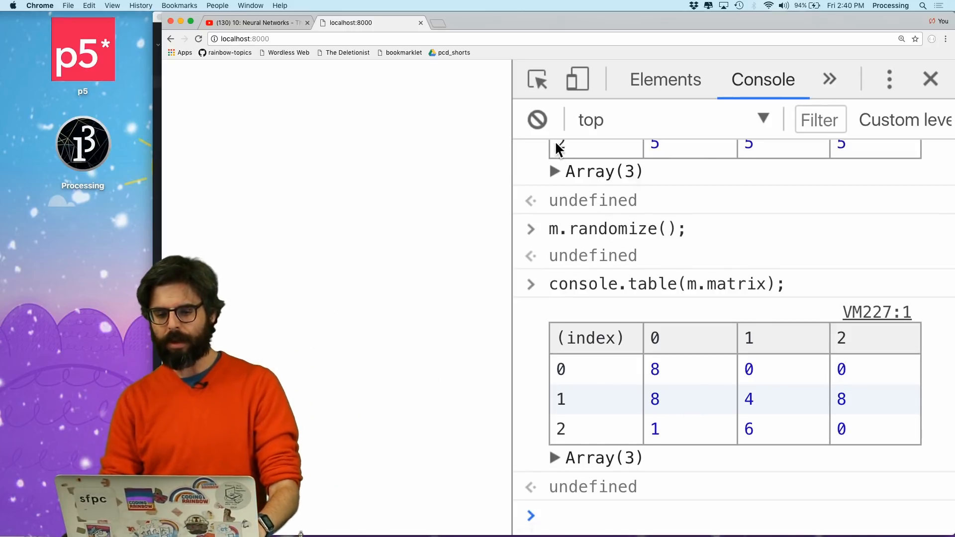
pyautogui.press('cmd+tab')
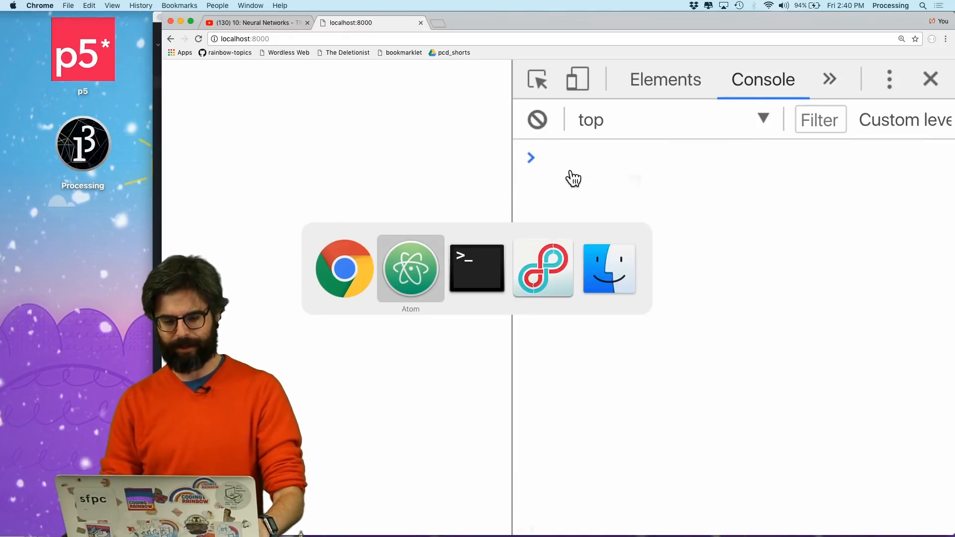
# - Return to the matrix.js code in the Atom editor
pyautogui.click(410, 268)
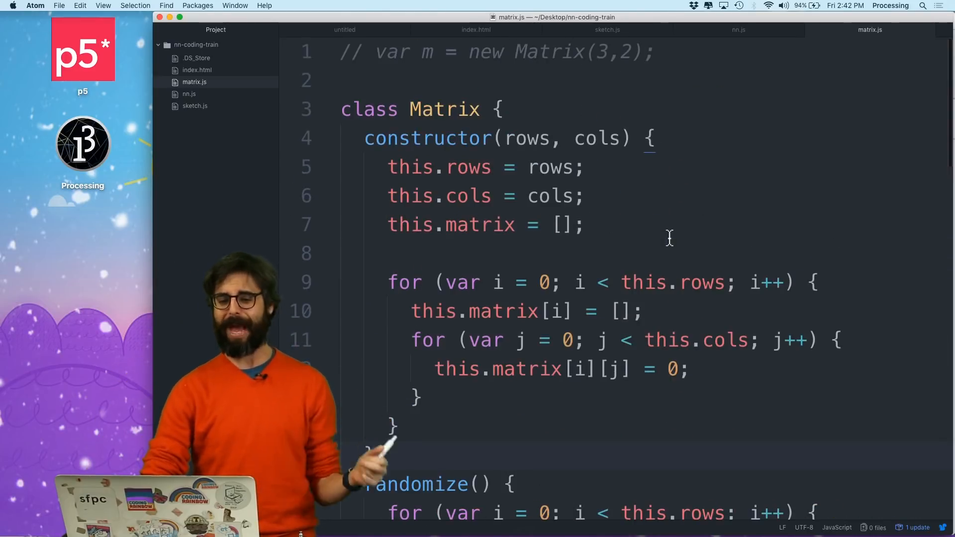
# - Review nn.js, then search matrix.js for 'var', finding 11 matches
pyautogui.scroll(-3)
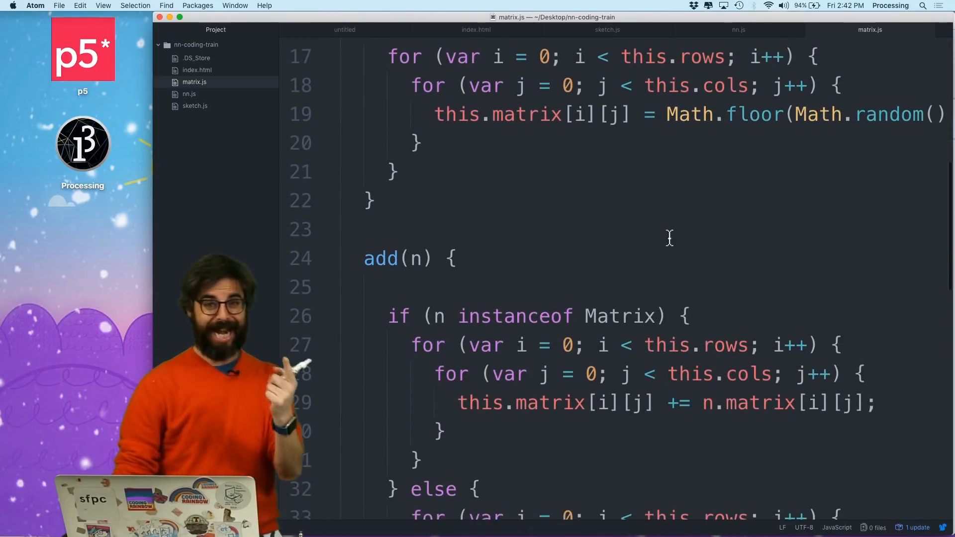
pyautogui.scroll(-3)
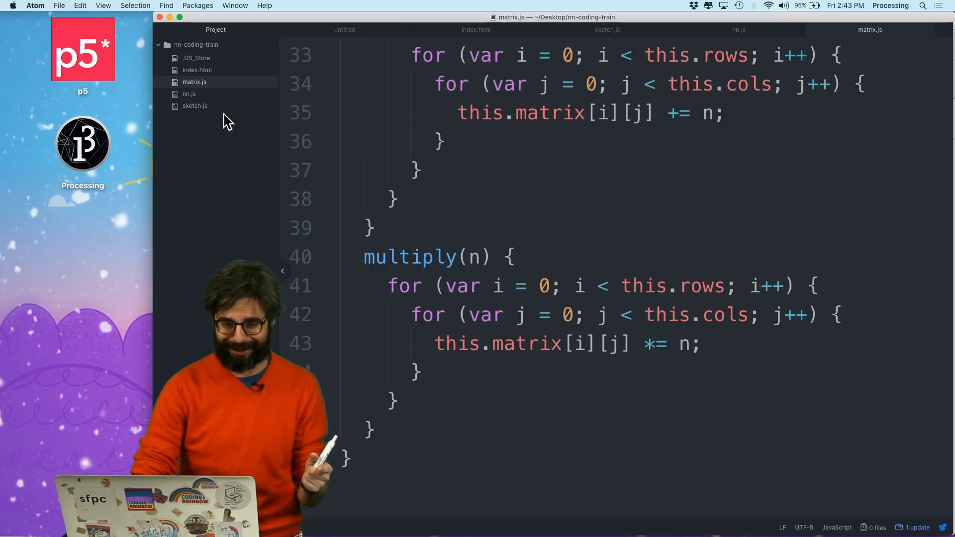
pyautogui.click(739, 28)
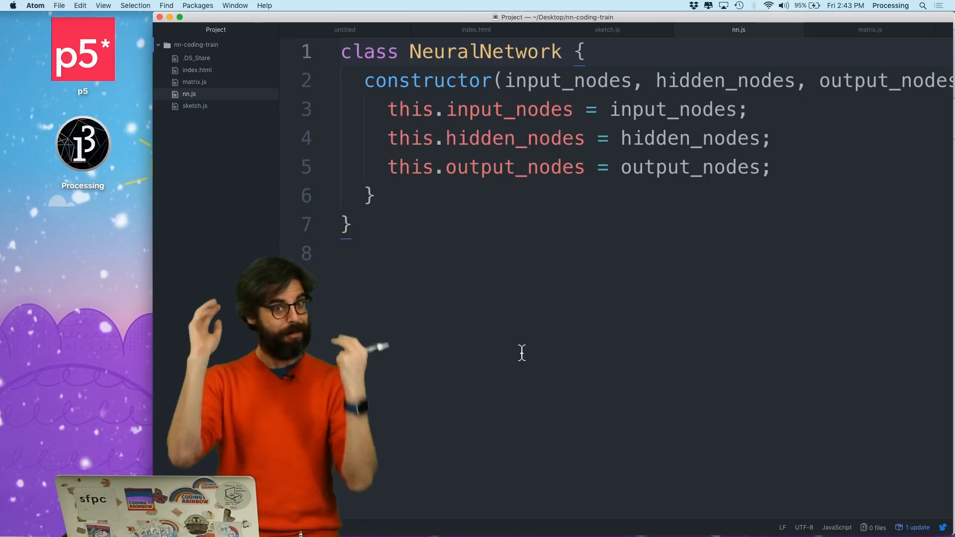
pyautogui.click(870, 29)
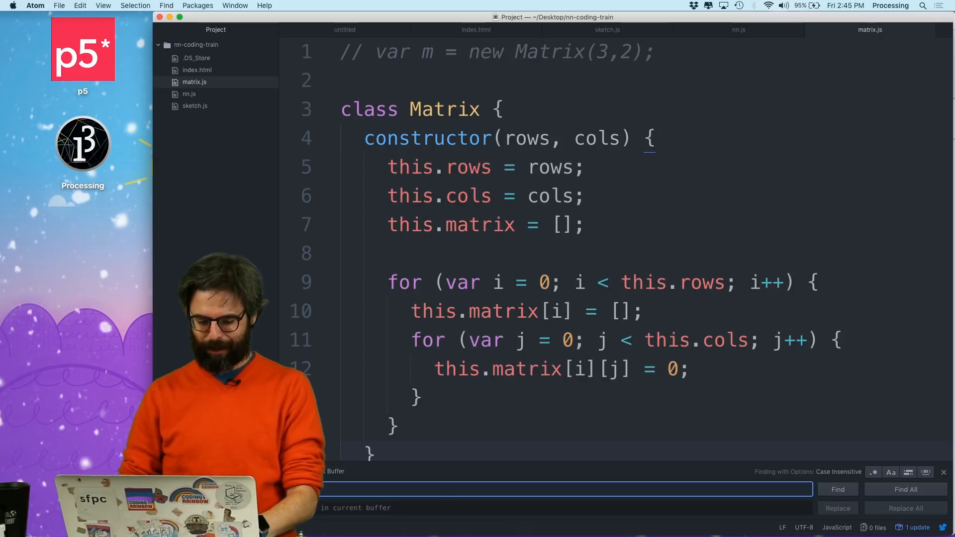
pyautogui.write('var')
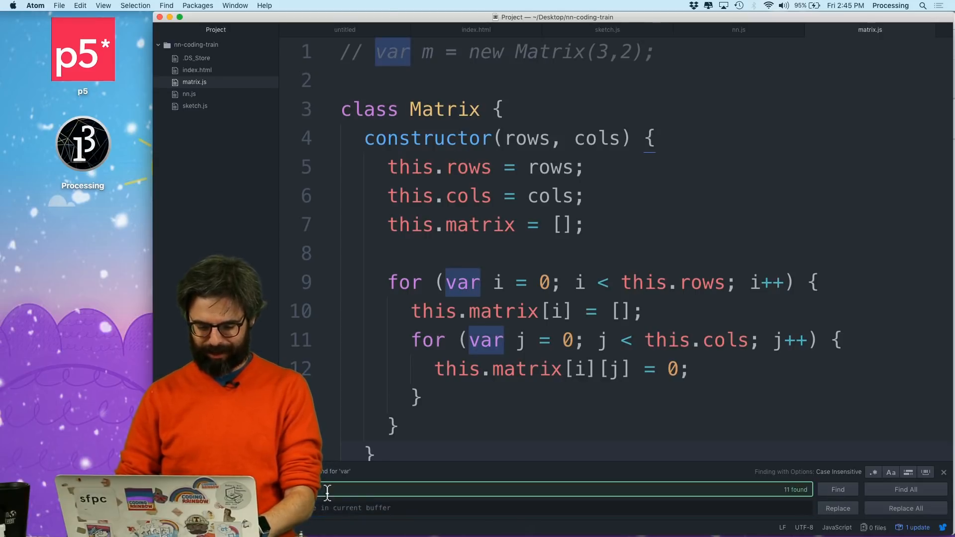